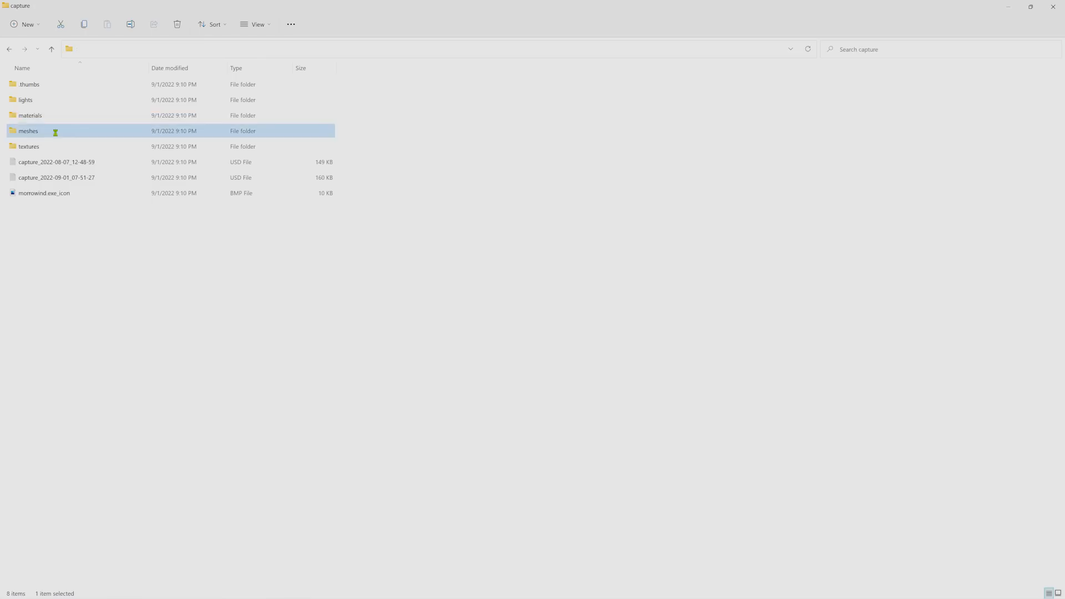
- Open the meshes folder inside the Morrowind capture folder
double_click(28, 131)
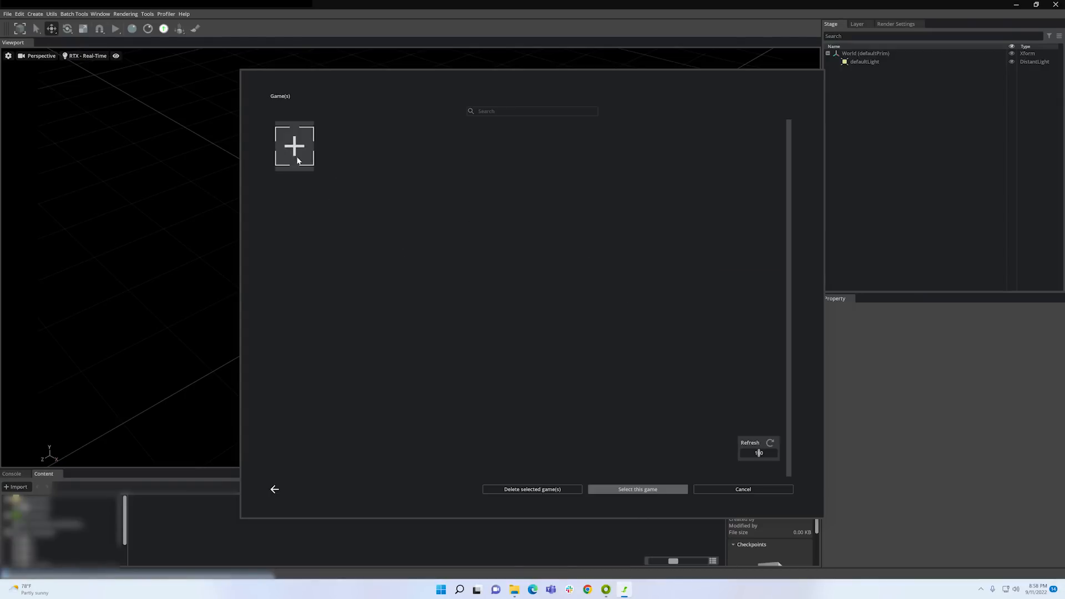
- Add the chosen capture folder as a new game and build a workspace from its newest capture
left_click(293, 145)
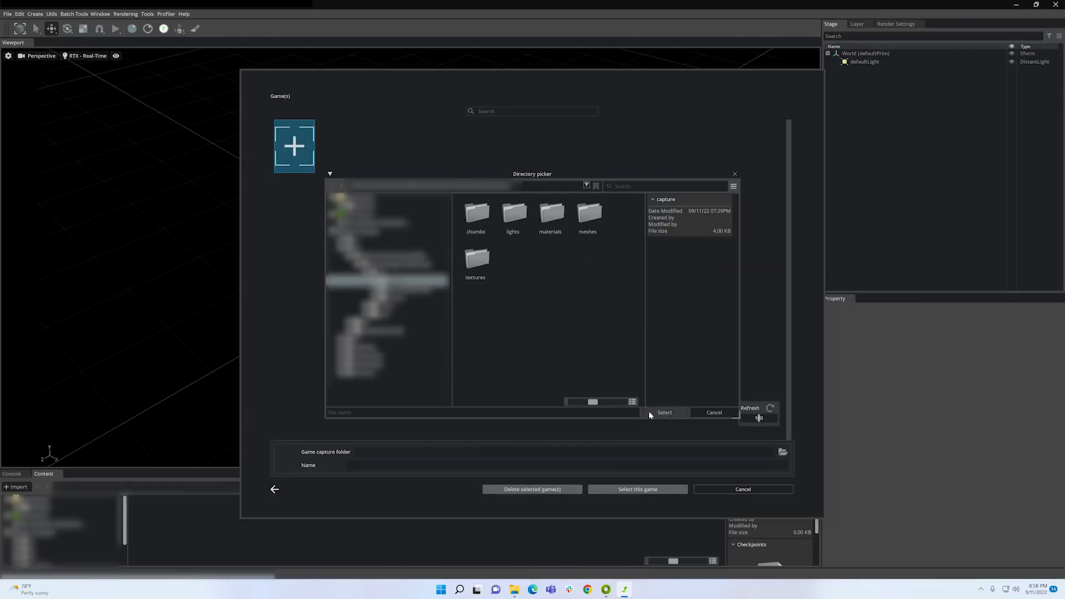
left_click(663, 412)
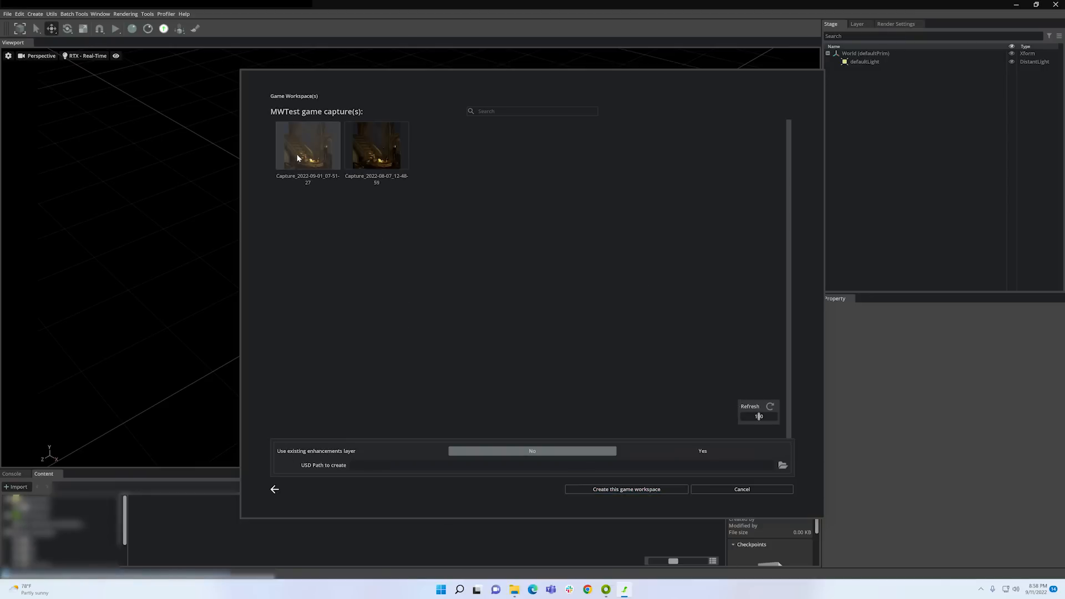
left_click(307, 146)
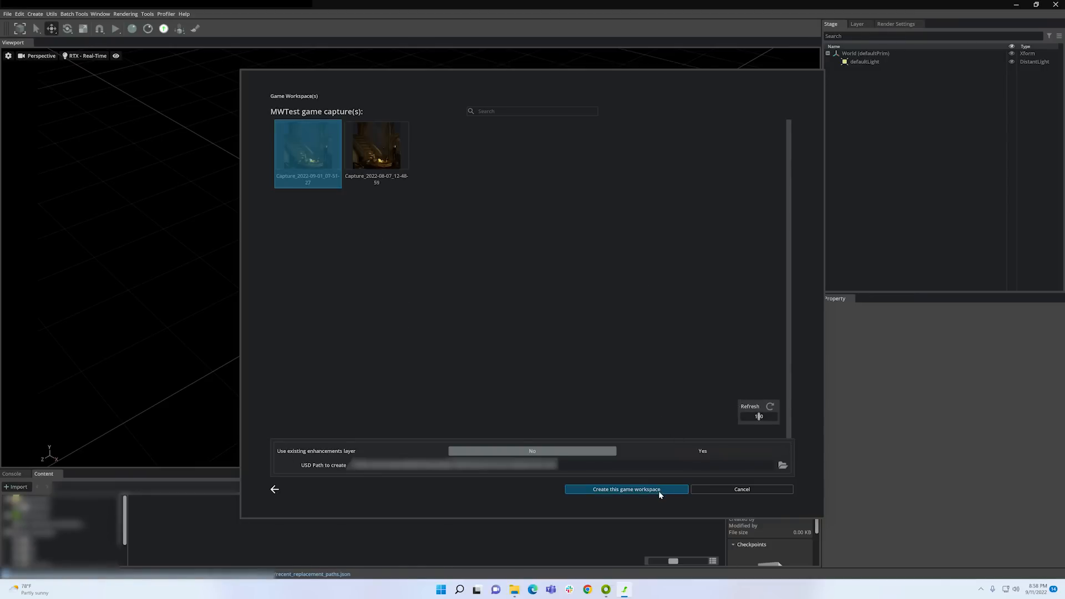
left_click(625, 489)
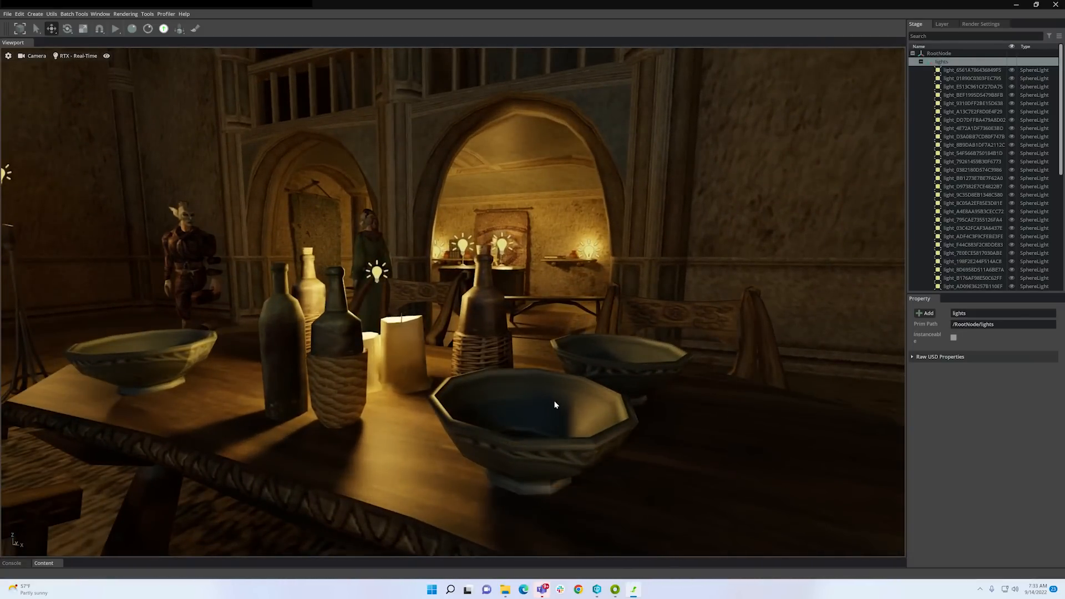
- Select a scene object, switch the viewport to RTX - Interactive (Path Tracing) and disable White mode
left_click(536, 421)
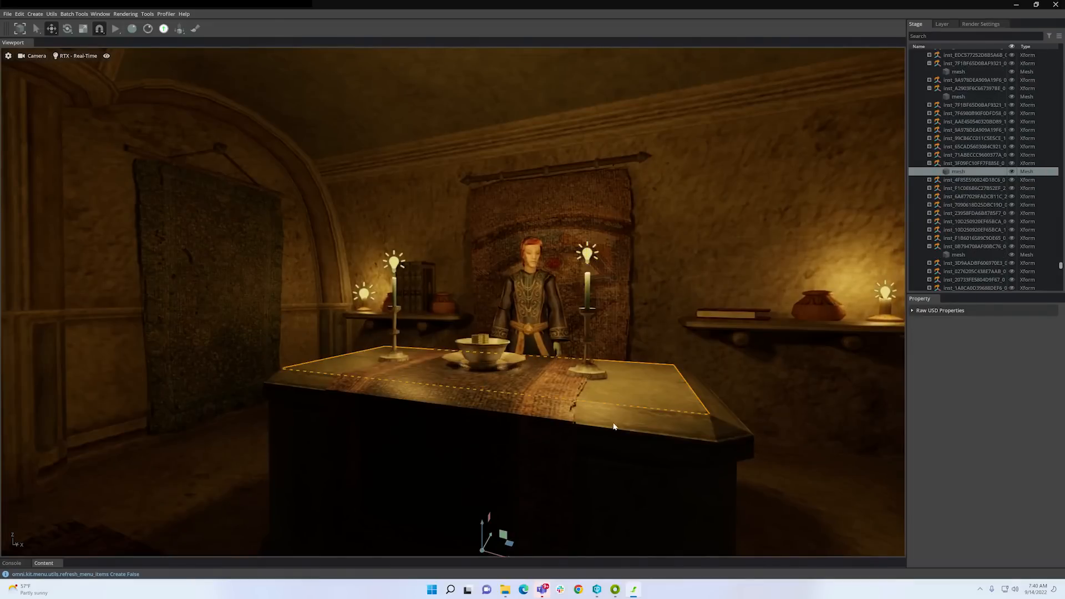
left_click(76, 55)
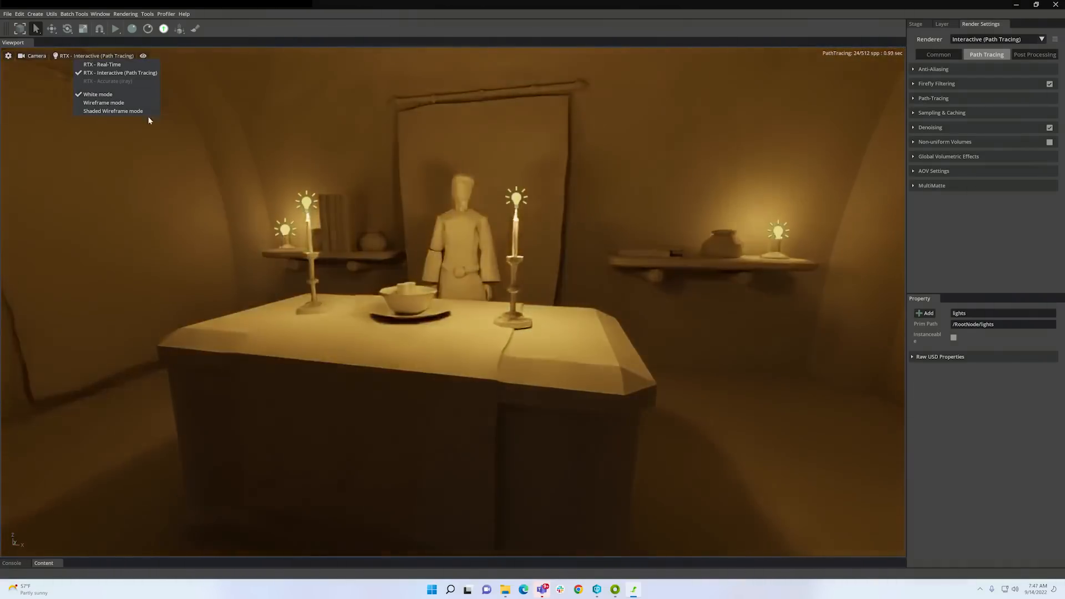
left_click(98, 95)
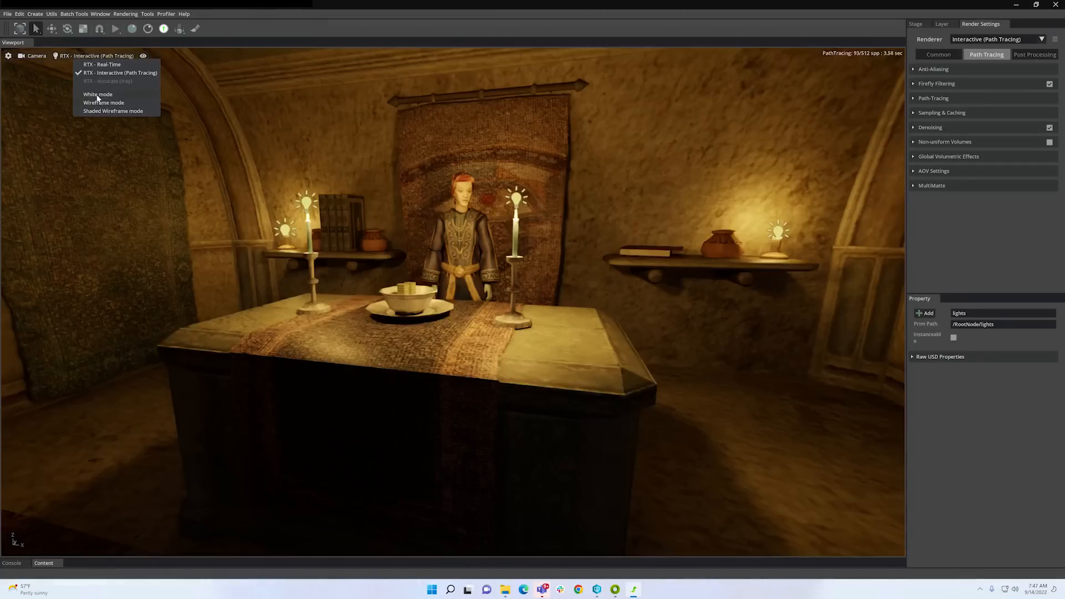
left_click(104, 103)
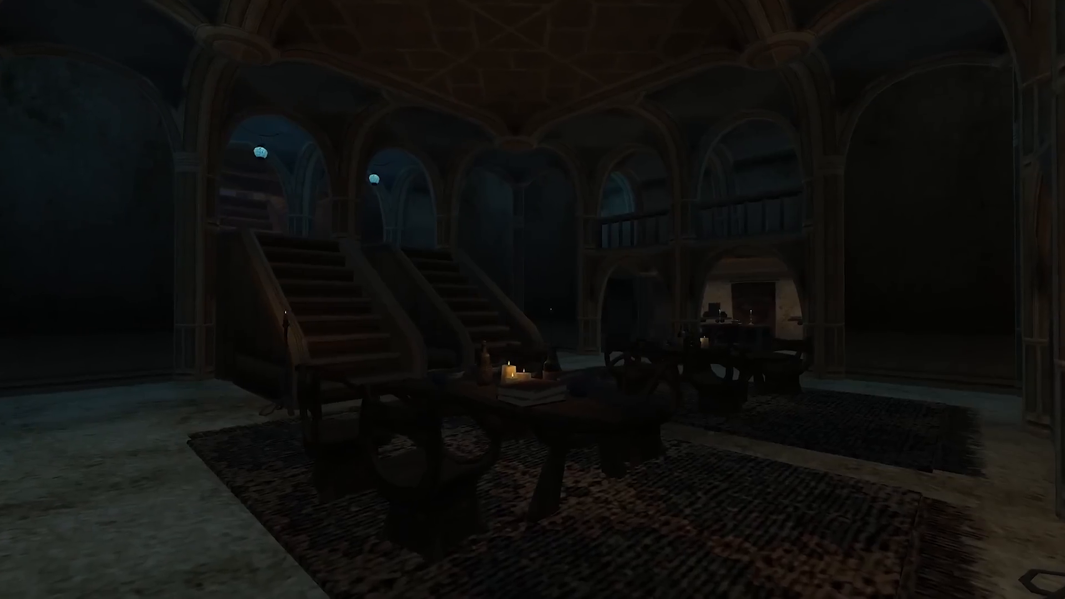
mouse_move(532, 299)
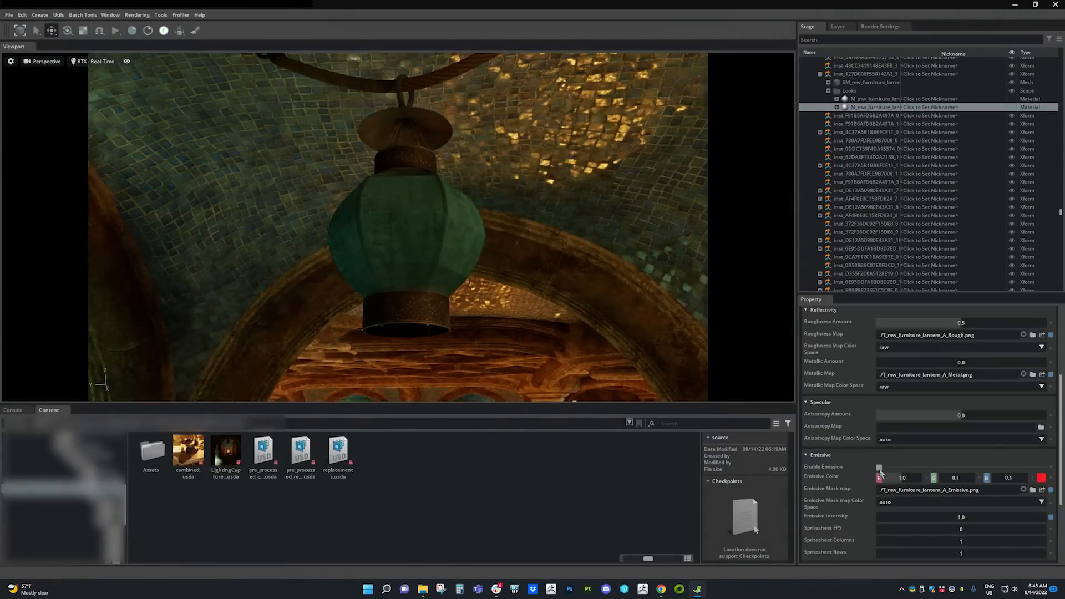
- Enable Emission on the hanging lantern's material with a red emissive colour
left_click(878, 467)
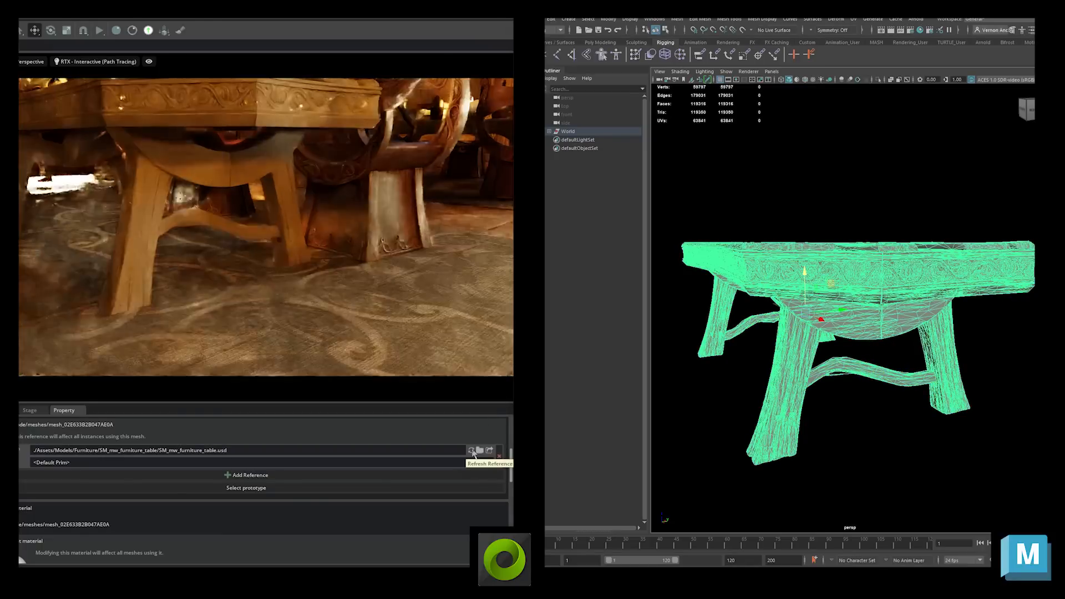
- Refresh the table mesh's asset reference so Remix loads the edited table USD
left_click(470, 451)
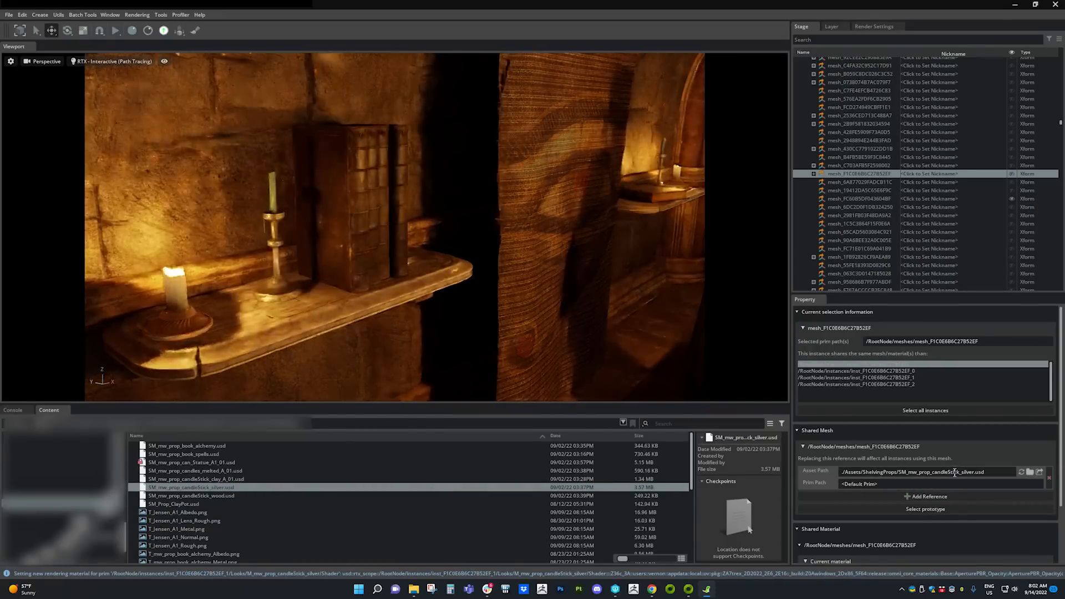
- Set the candlestick mesh's asset path to SM_mw_prop_candlestick_silver.usd
left_click(190, 445)
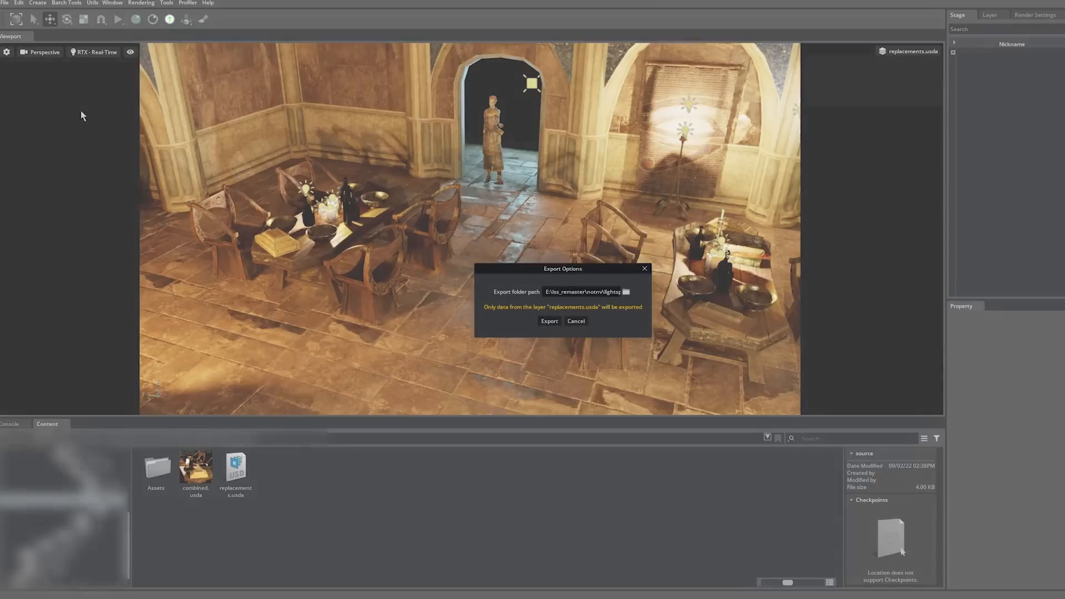
- Export the replacements layer as a mod to the chosen folder
left_click(548, 321)
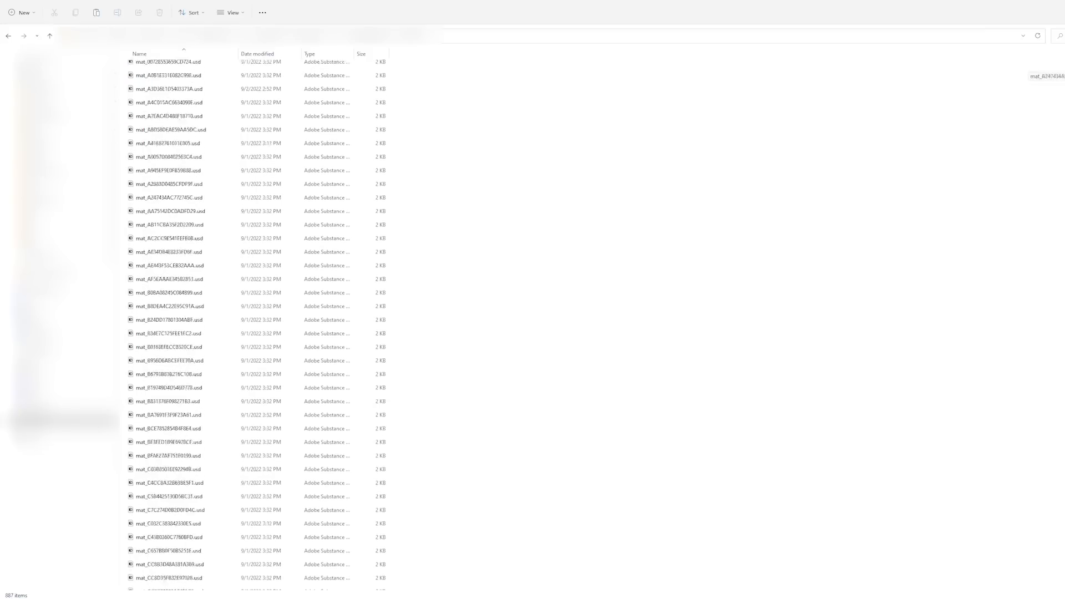
scroll("down", 3)
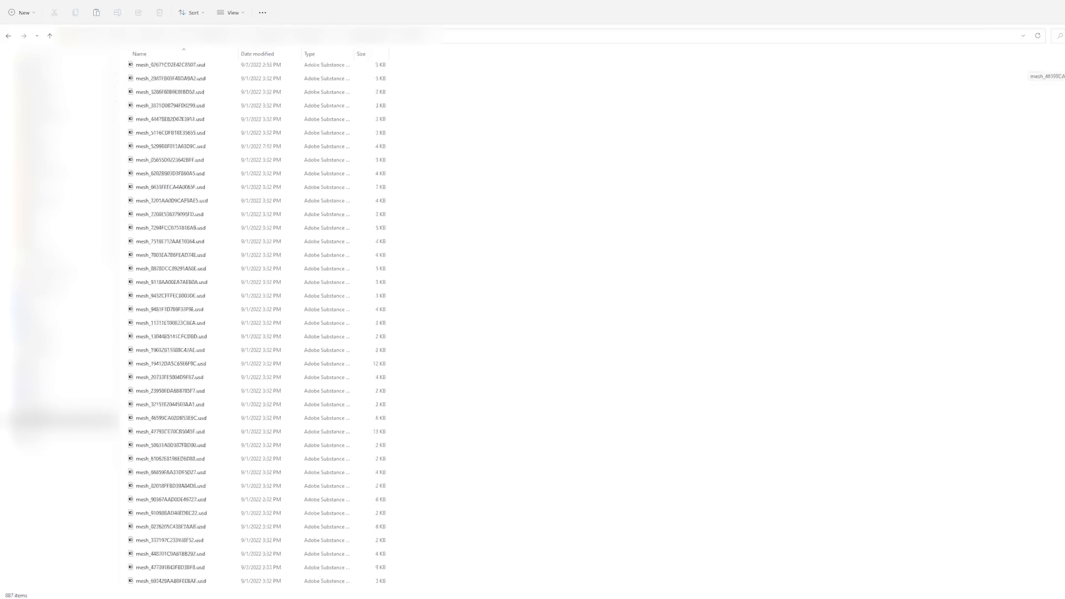
scroll("down", 3)
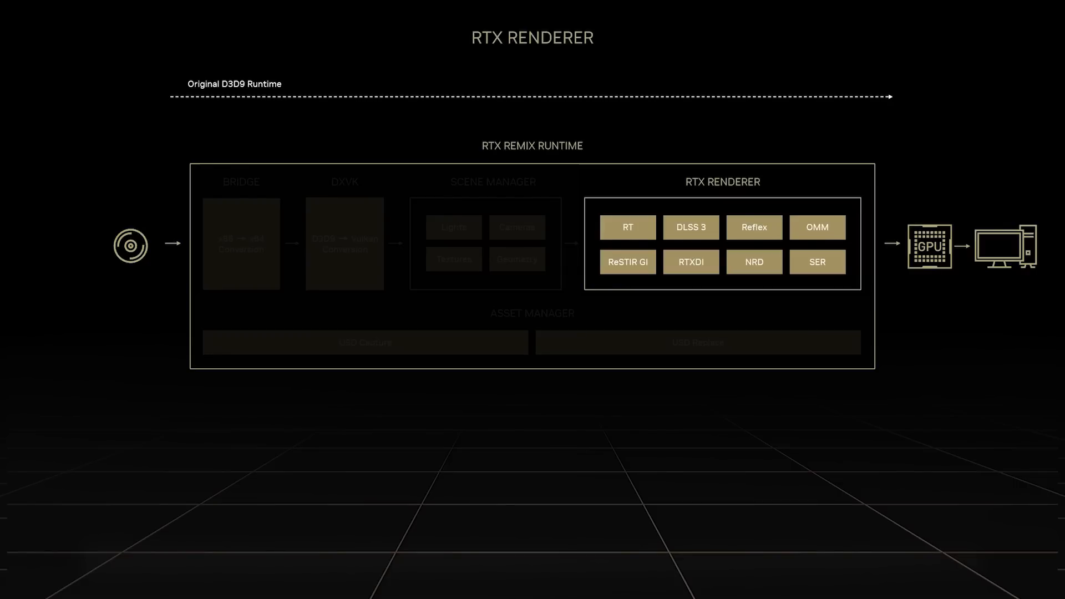
mouse_move(690, 227)
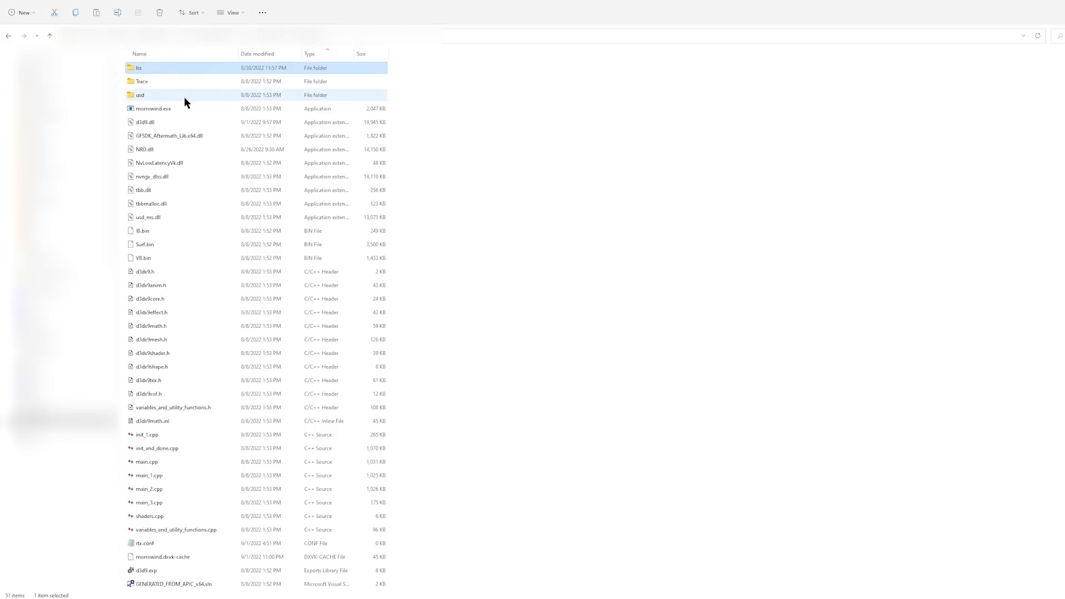
- Launch morrowind.exe from the Morrowind game folder
double_click(154, 108)
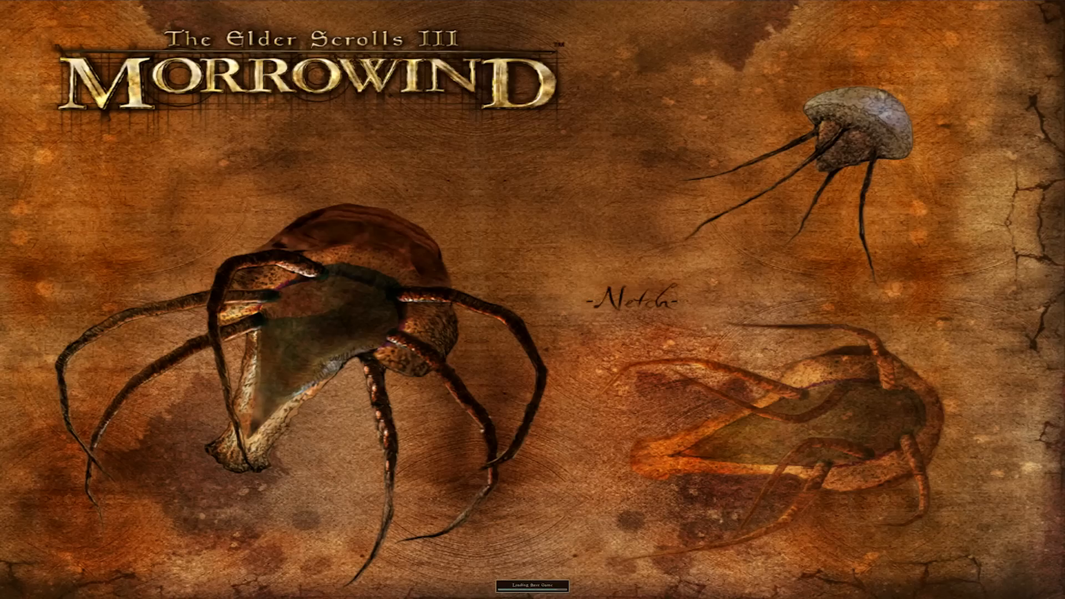